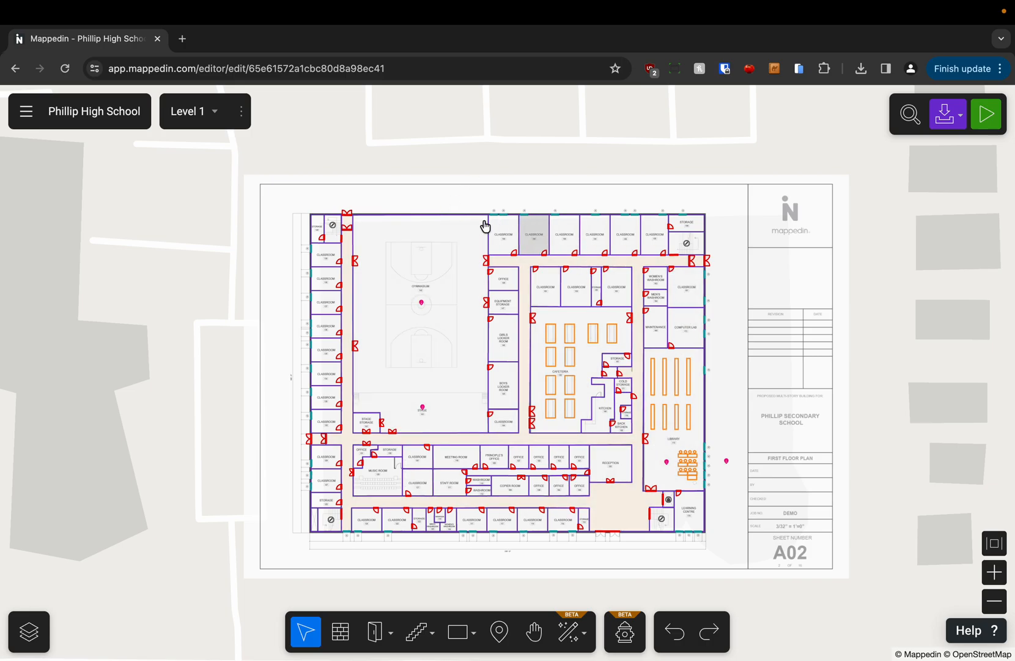
mouse_move(695, 268)
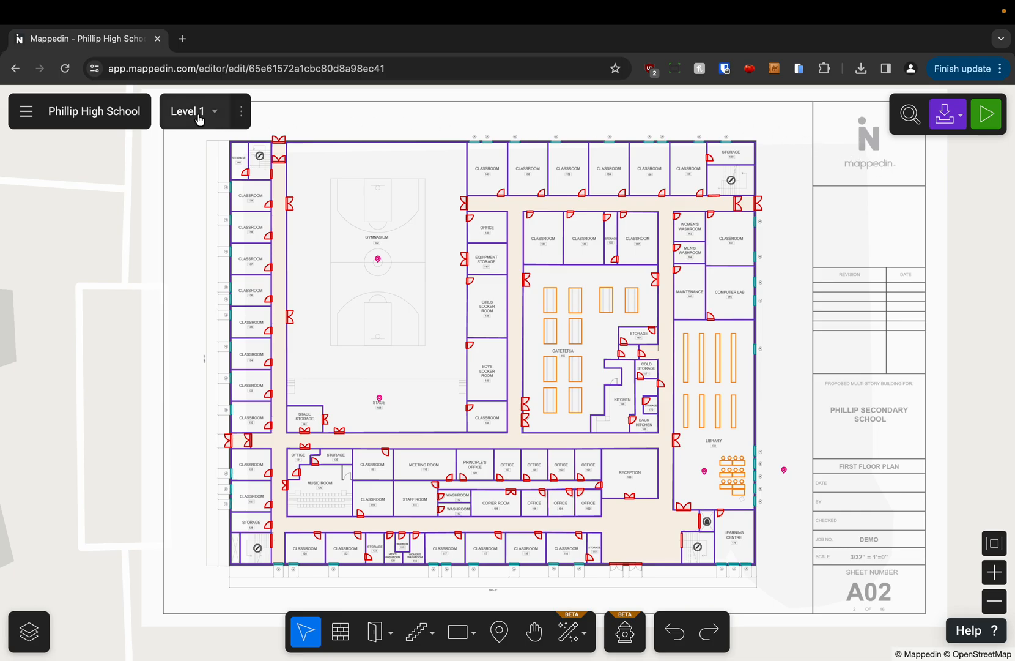
- Export Phillip High School's safety PDF from Mappedin and show Chrome's recent downloads
click(192, 111)
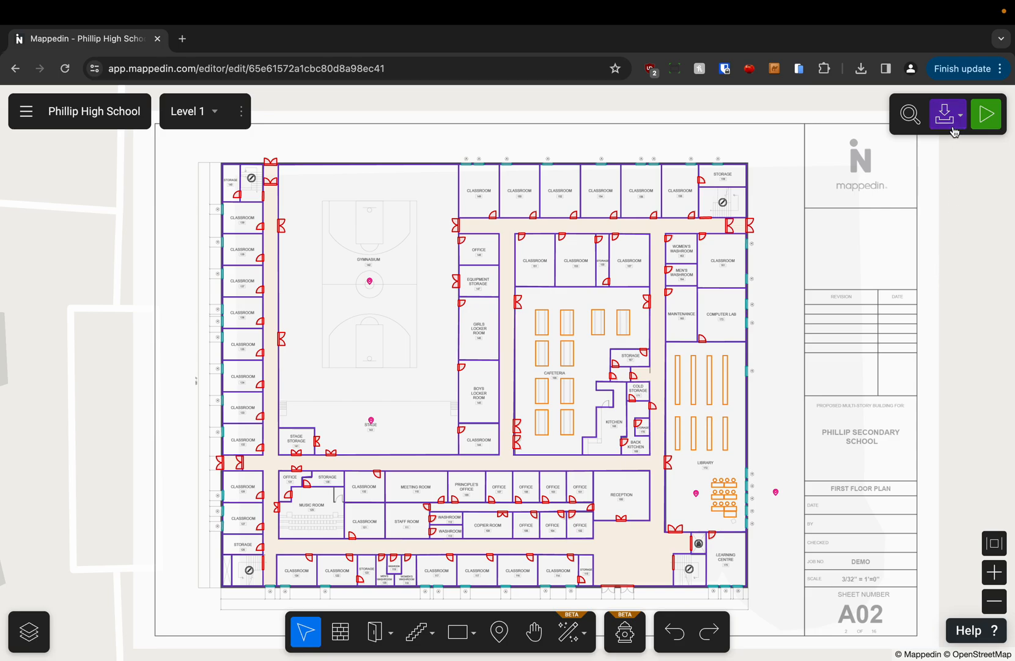
click(946, 113)
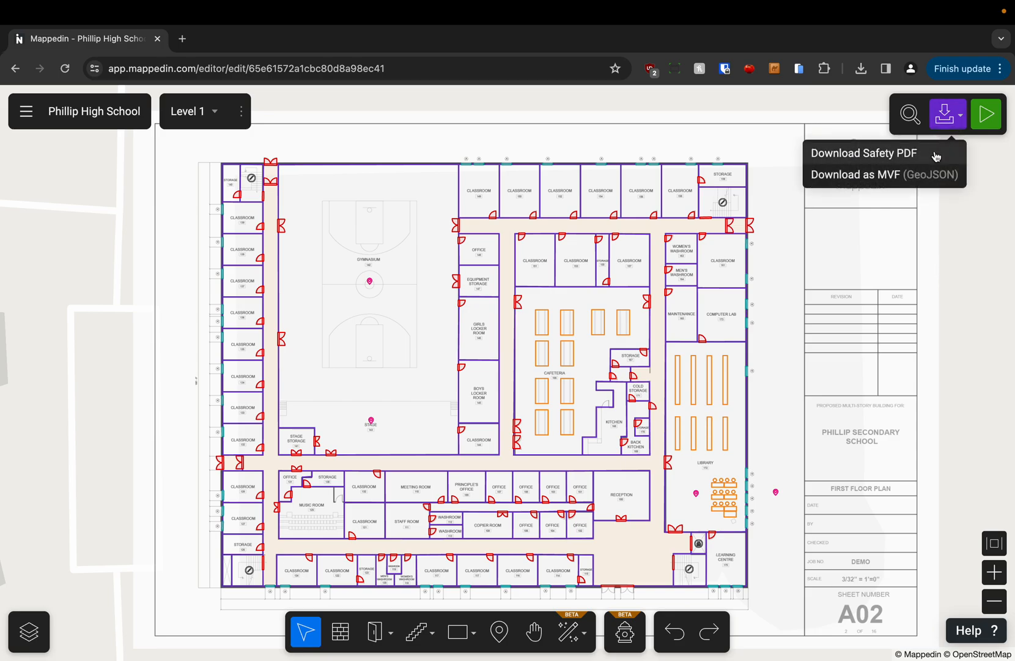
click(863, 153)
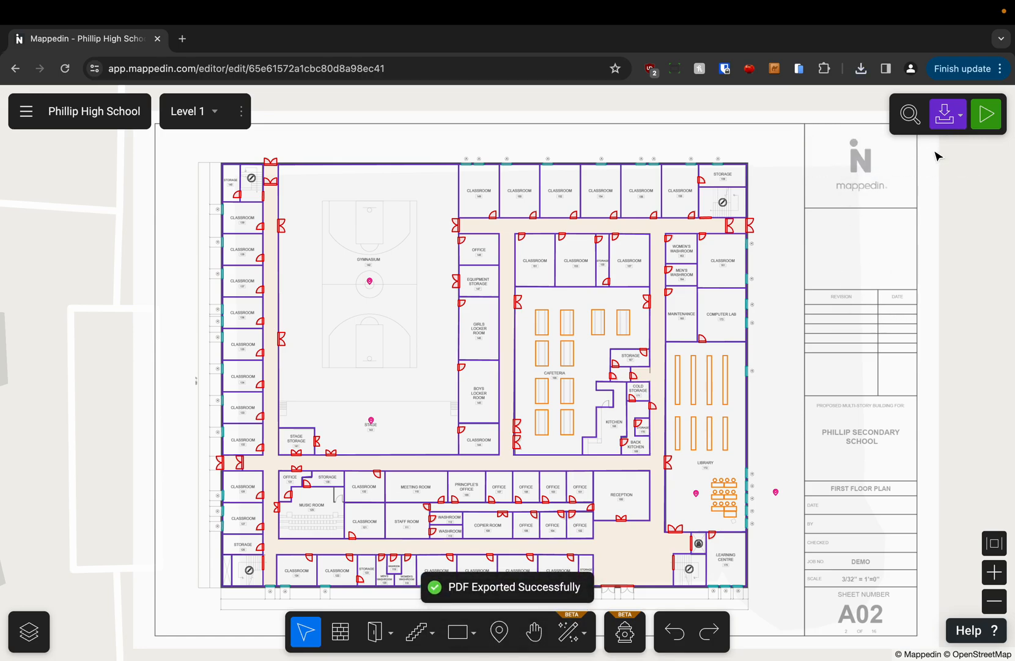
click(861, 68)
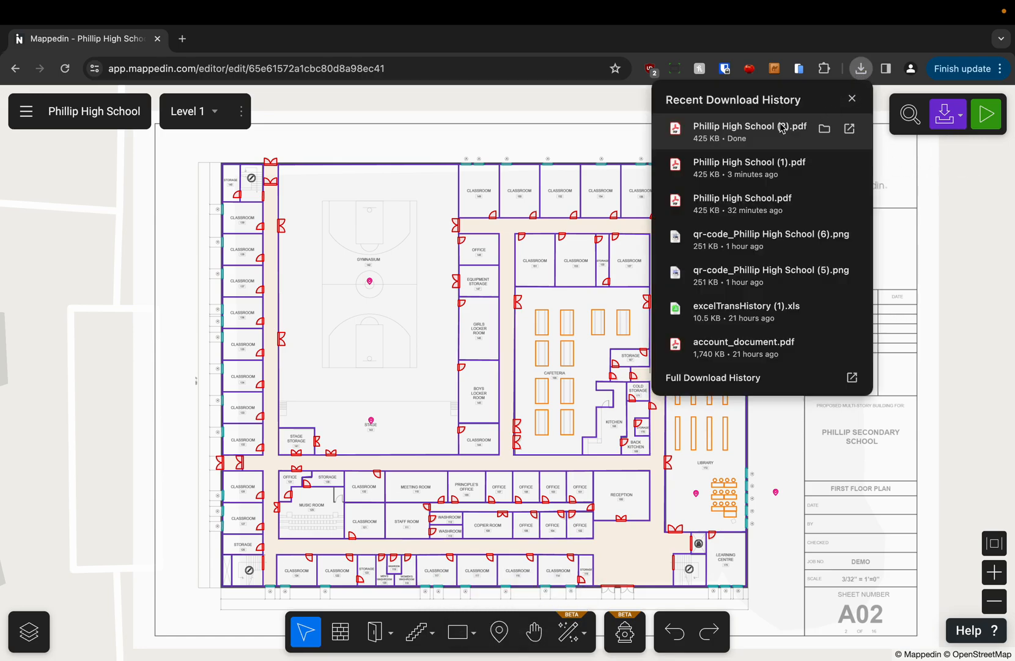
- Open the downloaded safety PDF and fit its page to the window
click(849, 128)
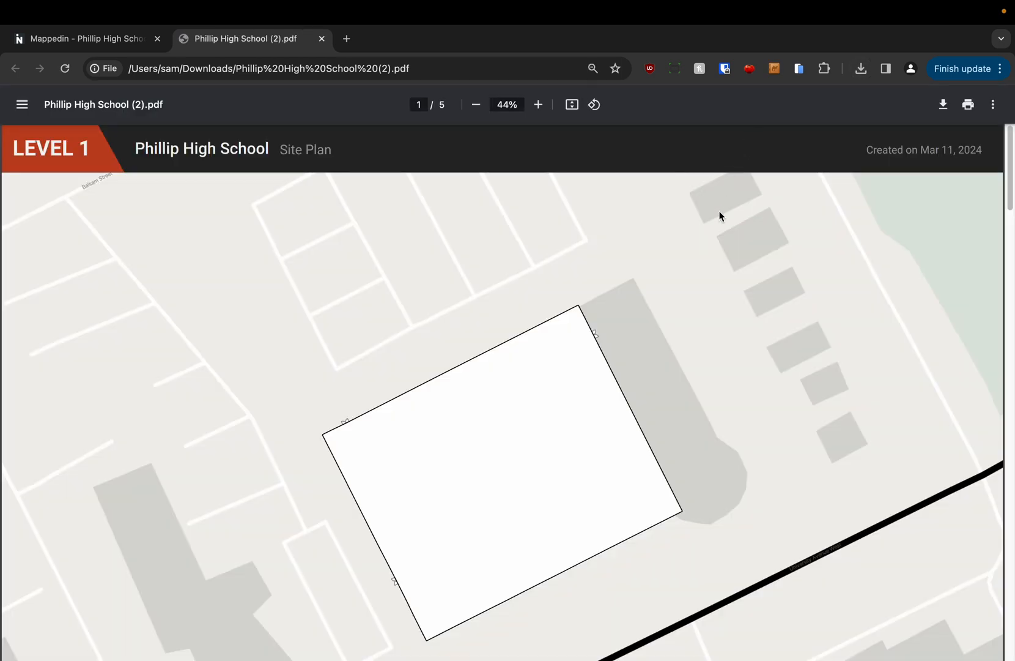
click(572, 104)
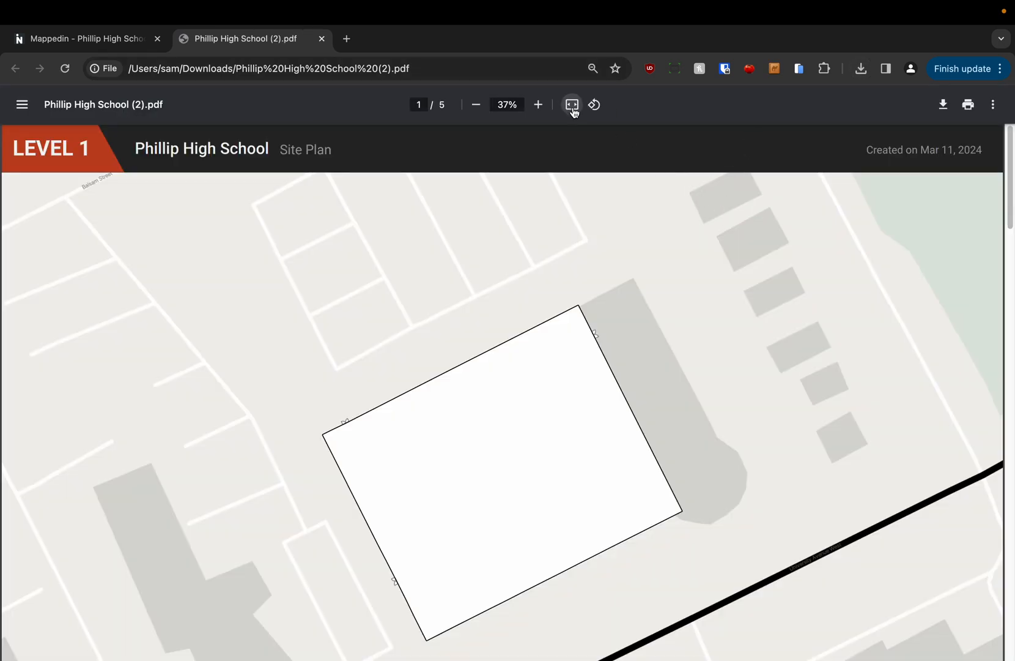
click(573, 104)
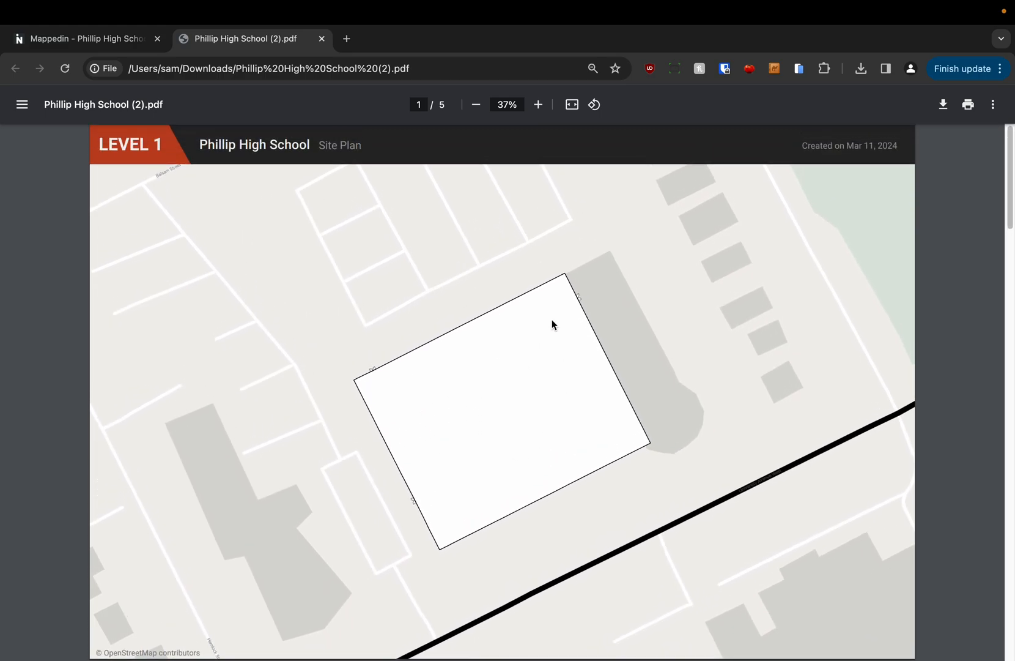
mouse_move(514, 357)
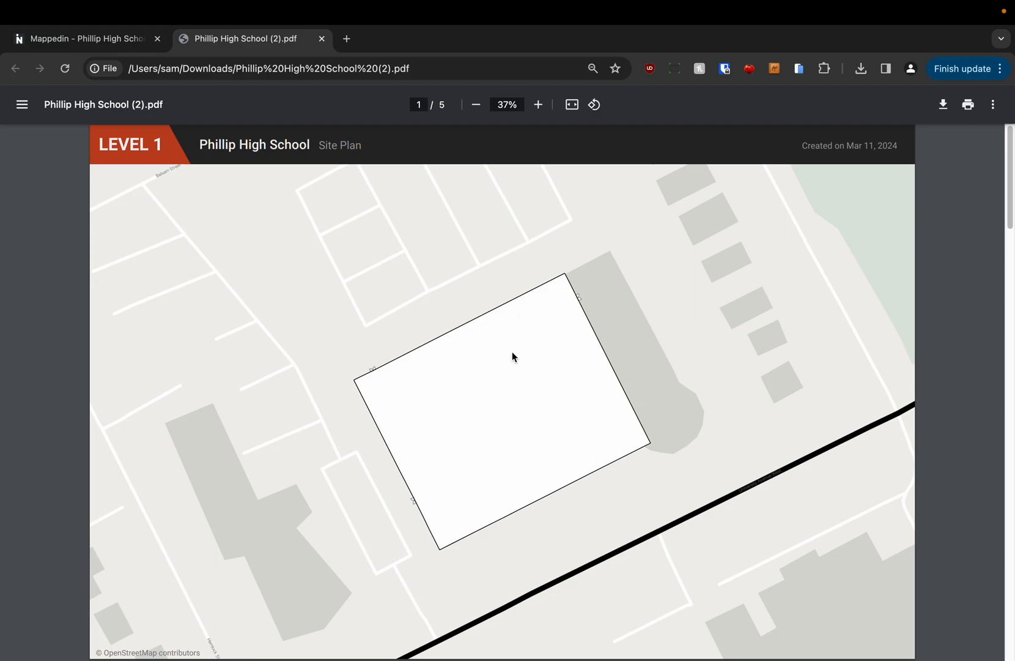
- Scroll through the PDF's Level 1, 2 and 3 floor plan pages
scroll(down, 3)
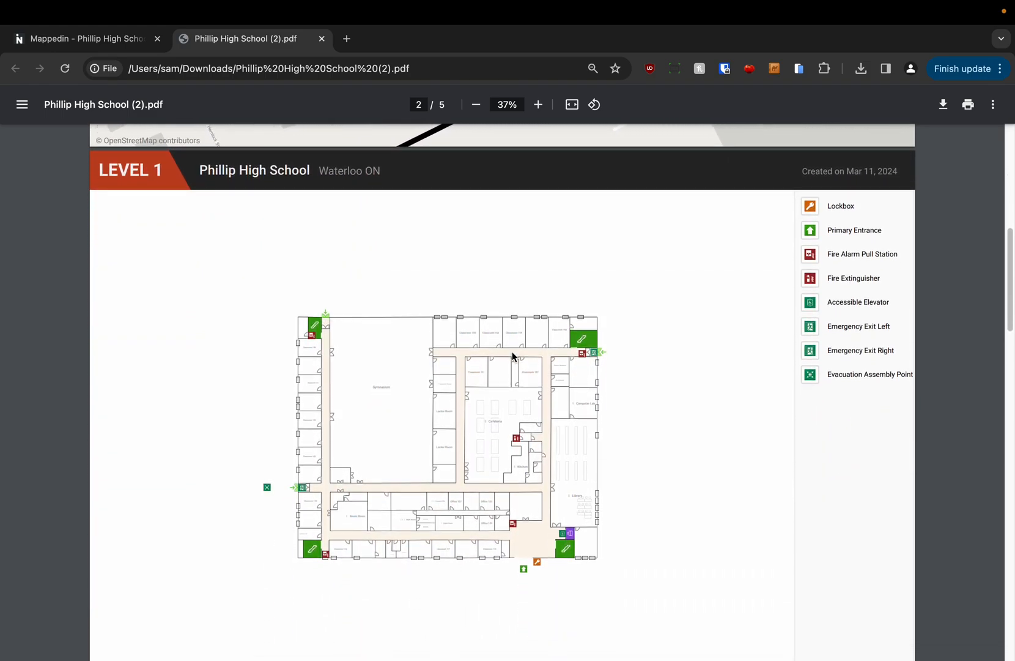
scroll(down, 3)
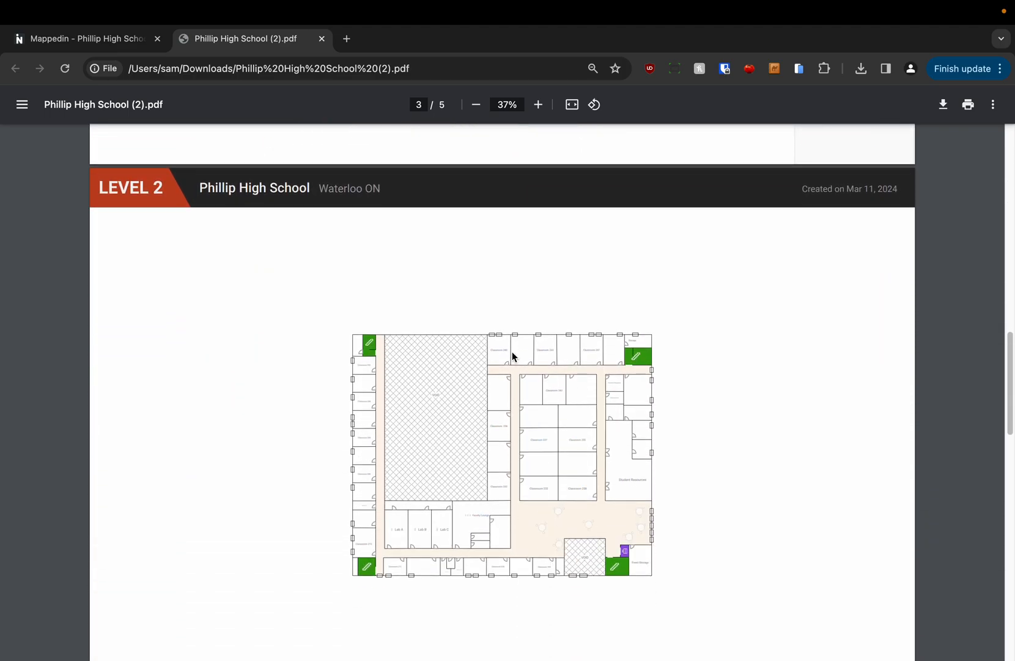
scroll(down, 3)
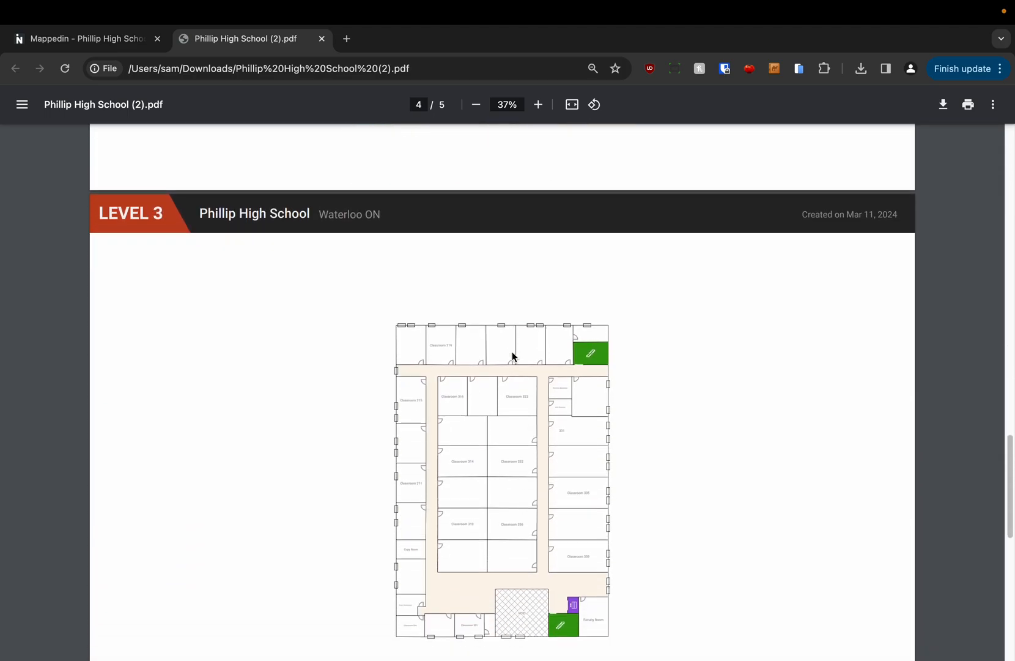
scroll(down, 3)
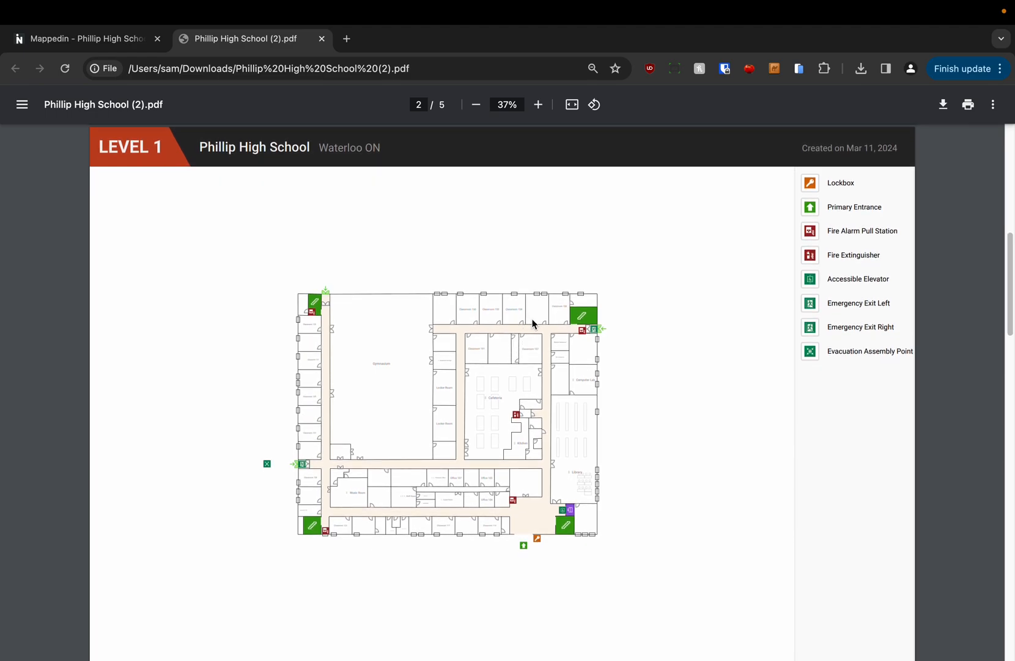
mouse_move(603, 291)
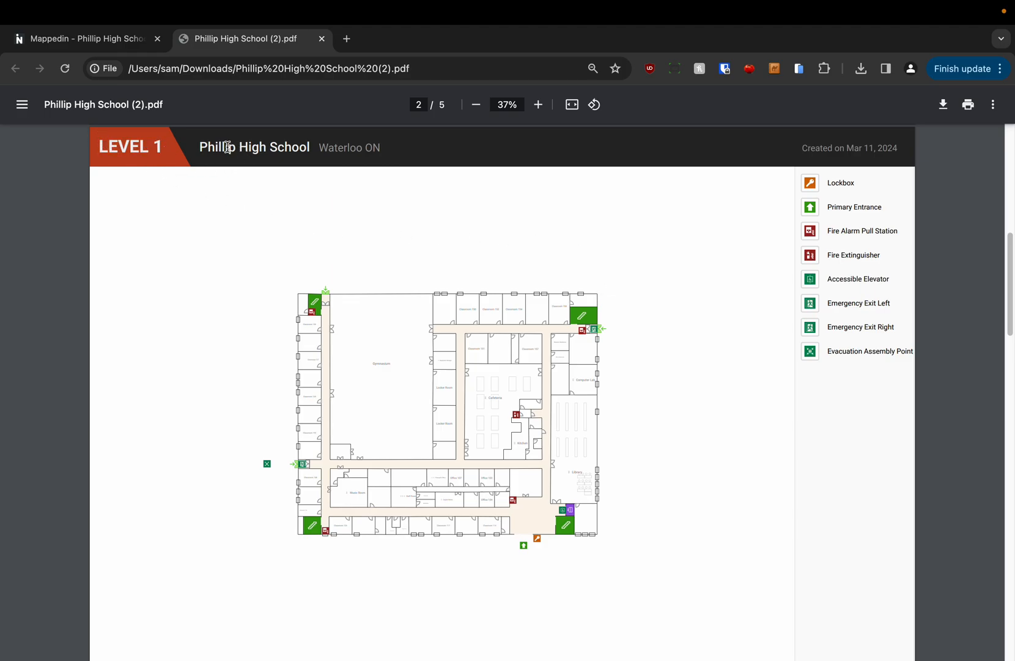
mouse_move(405, 159)
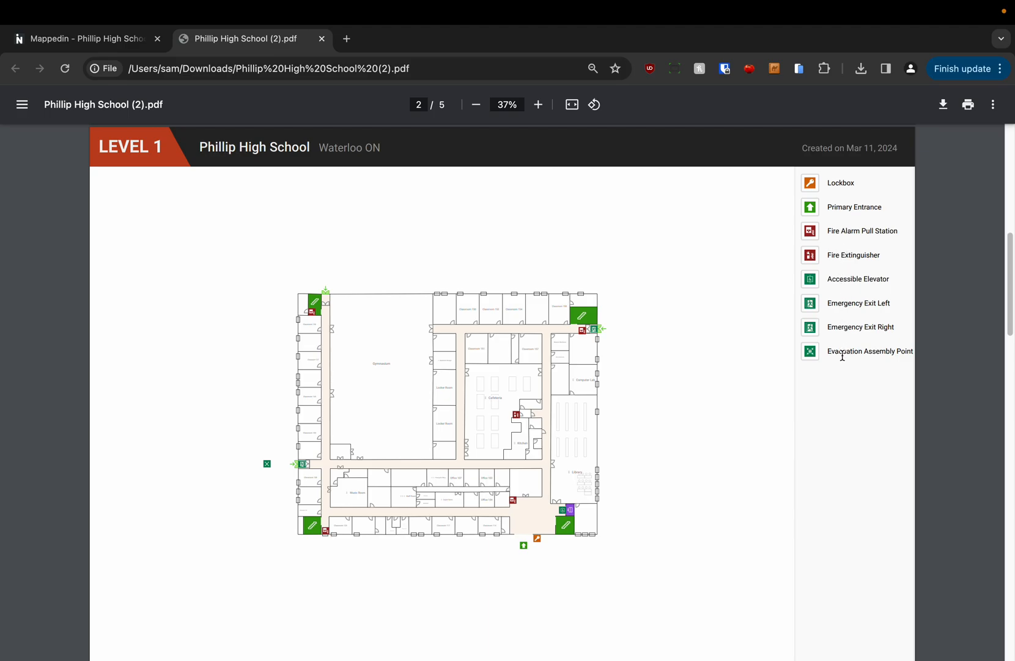
- Review the Level 1 plan's legend: lockbox, entrance, fire alarm, extinguisher, elevator, exit, assembly point
scroll(down, 3)
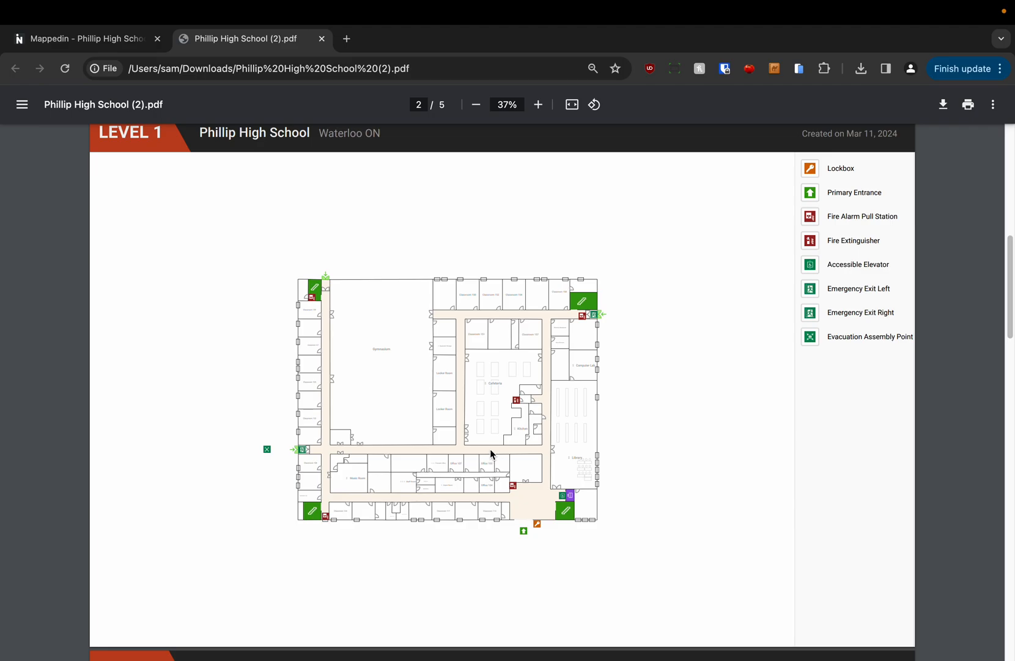
mouse_move(499, 323)
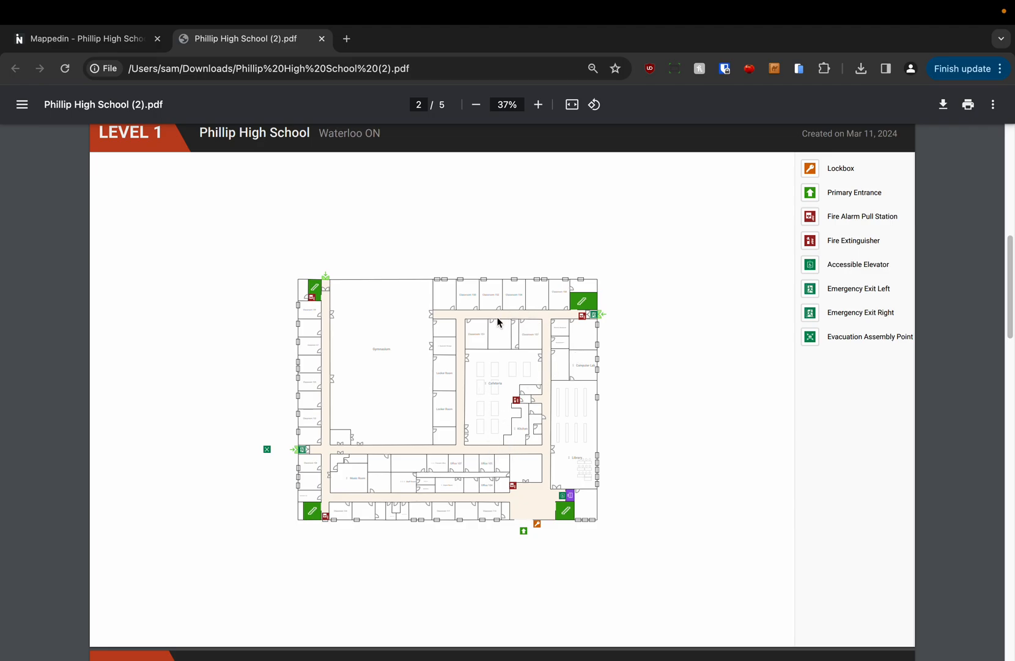
- Zoom page 2 to 141% to inspect the west exit, then the elevator, lockbox and entrance
click(538, 104)
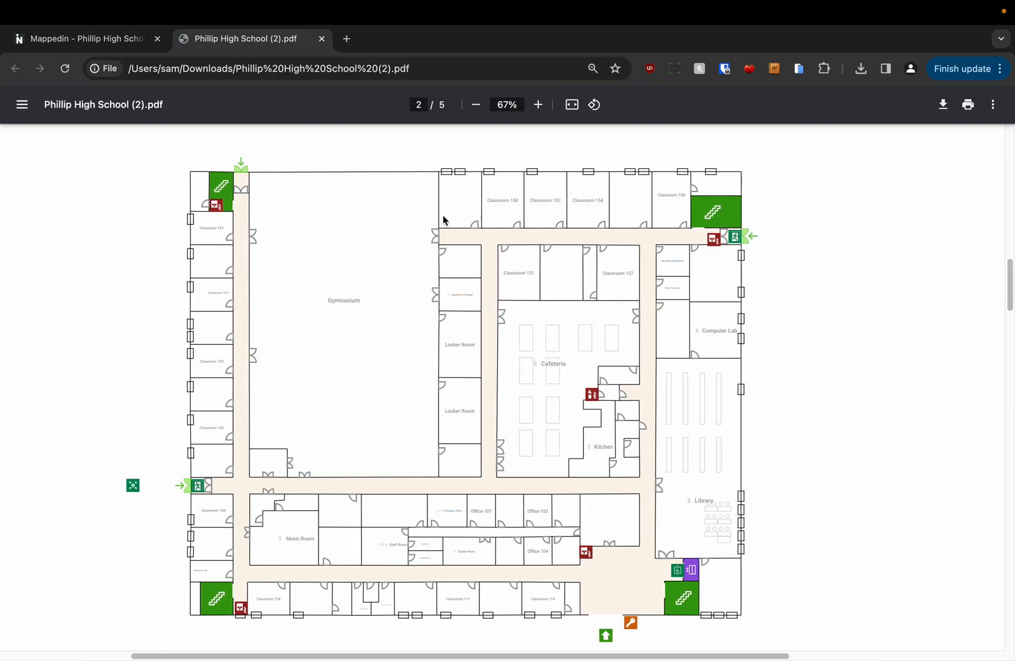
mouse_move(490, 341)
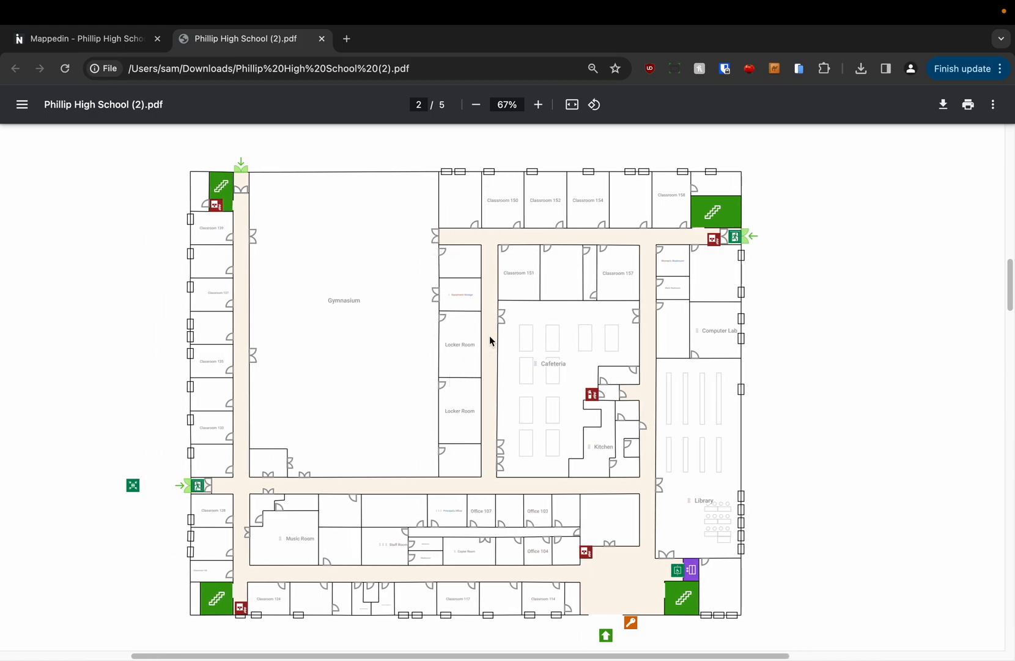
scroll(down, 3)
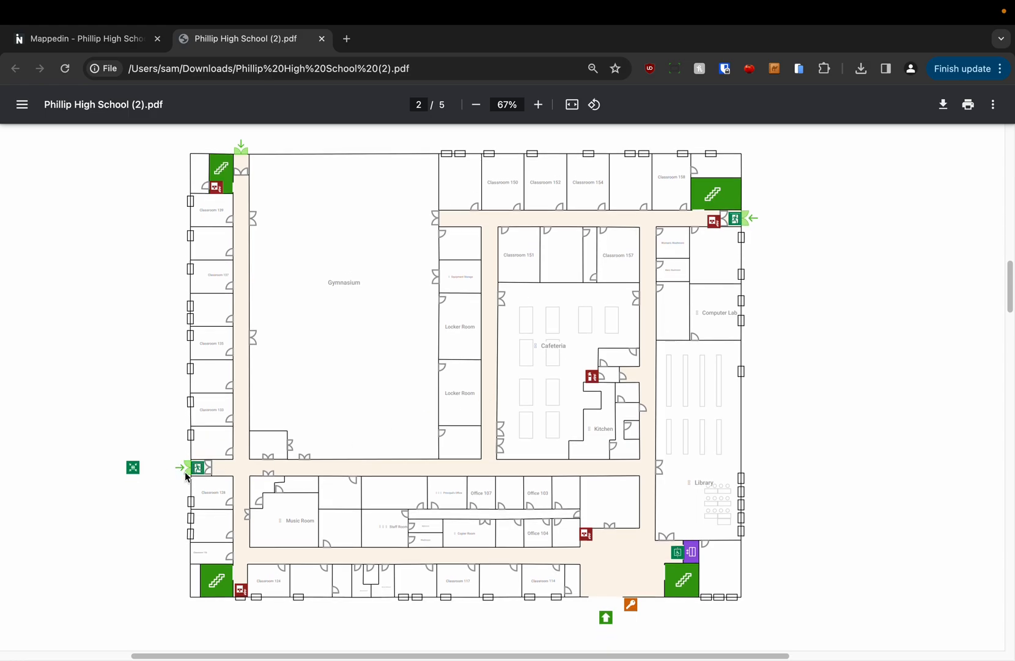
click(538, 104)
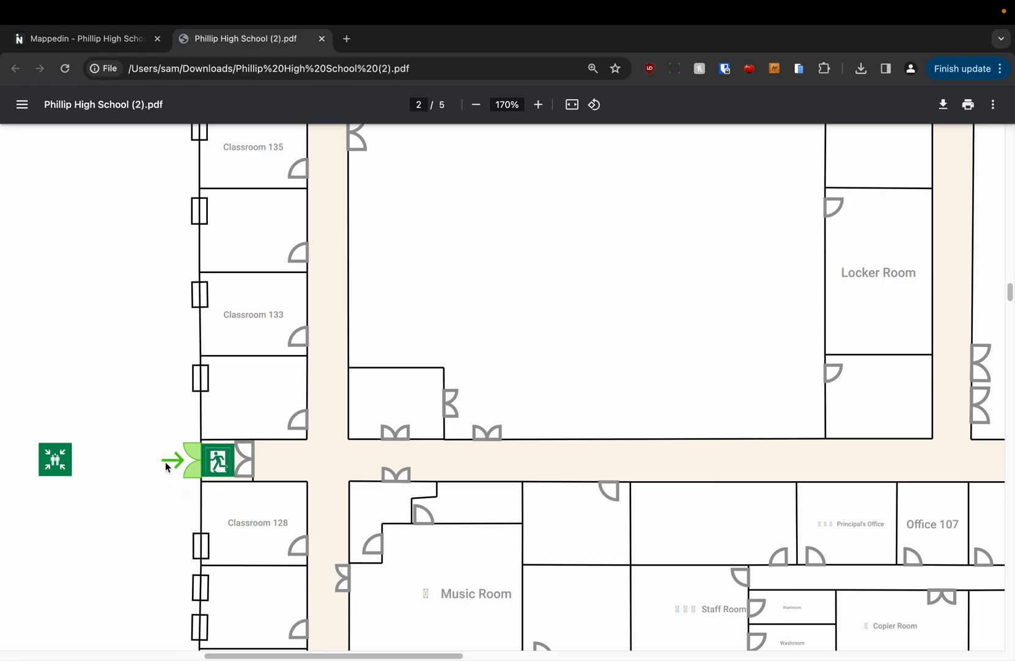
click(476, 104)
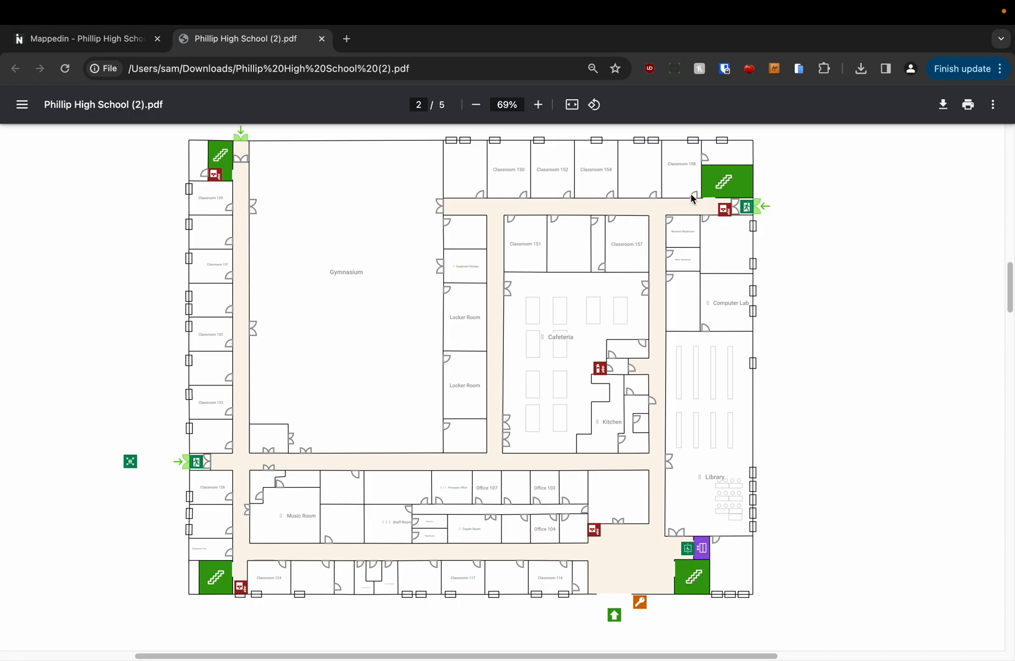
scroll(down, 3)
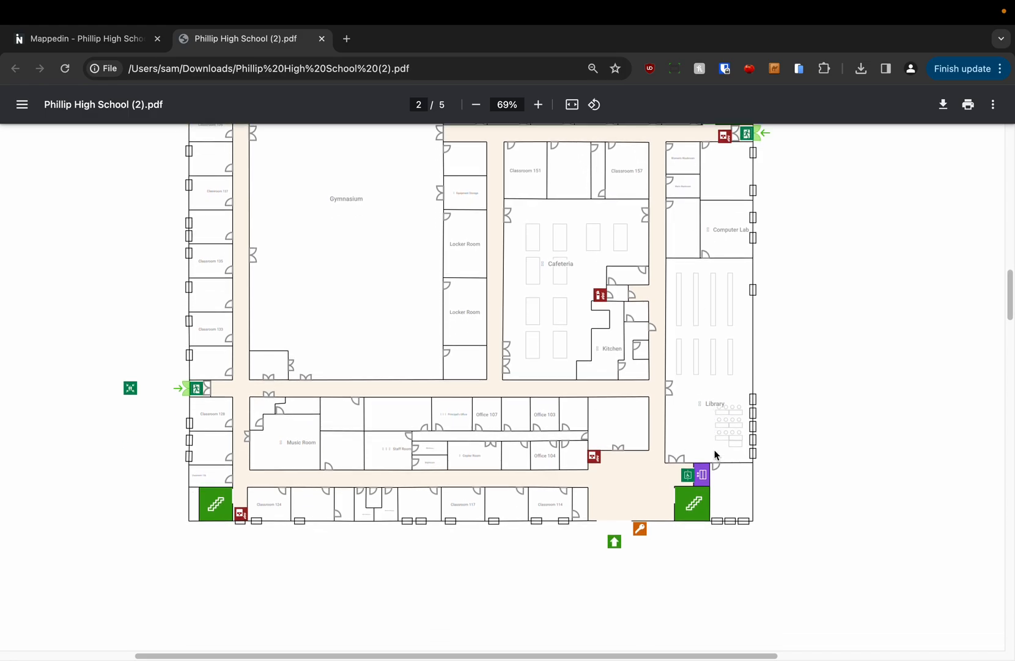
click(538, 104)
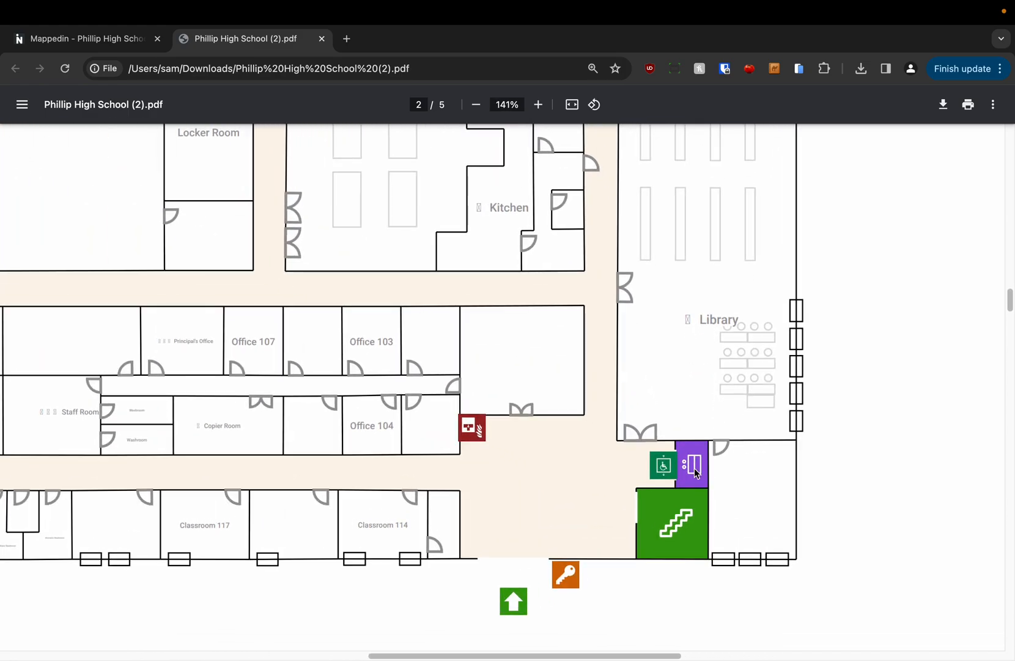
mouse_move(681, 529)
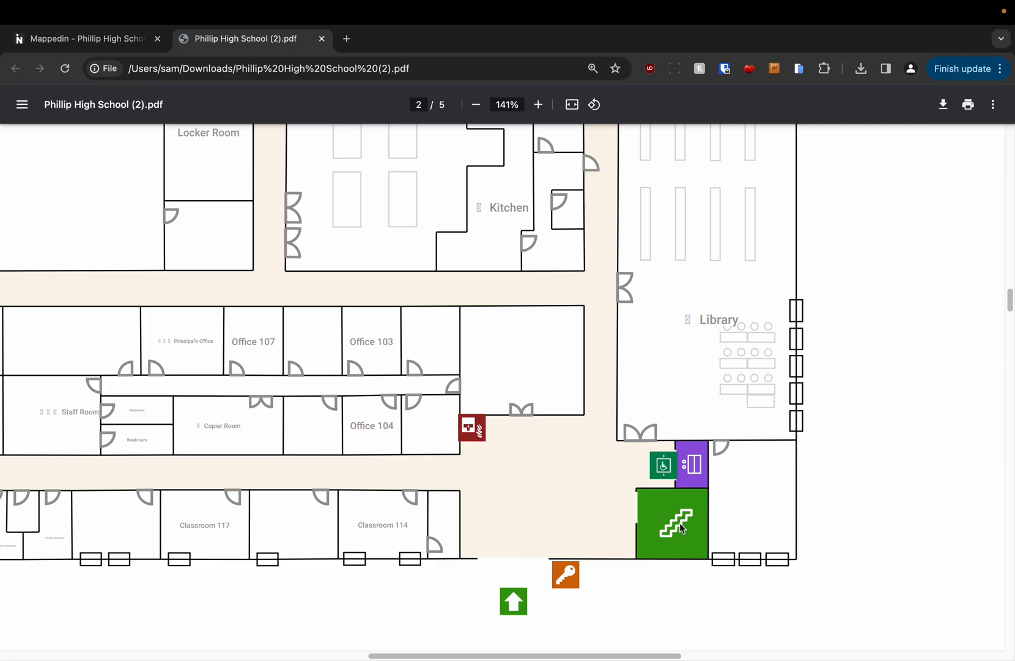
mouse_move(663, 538)
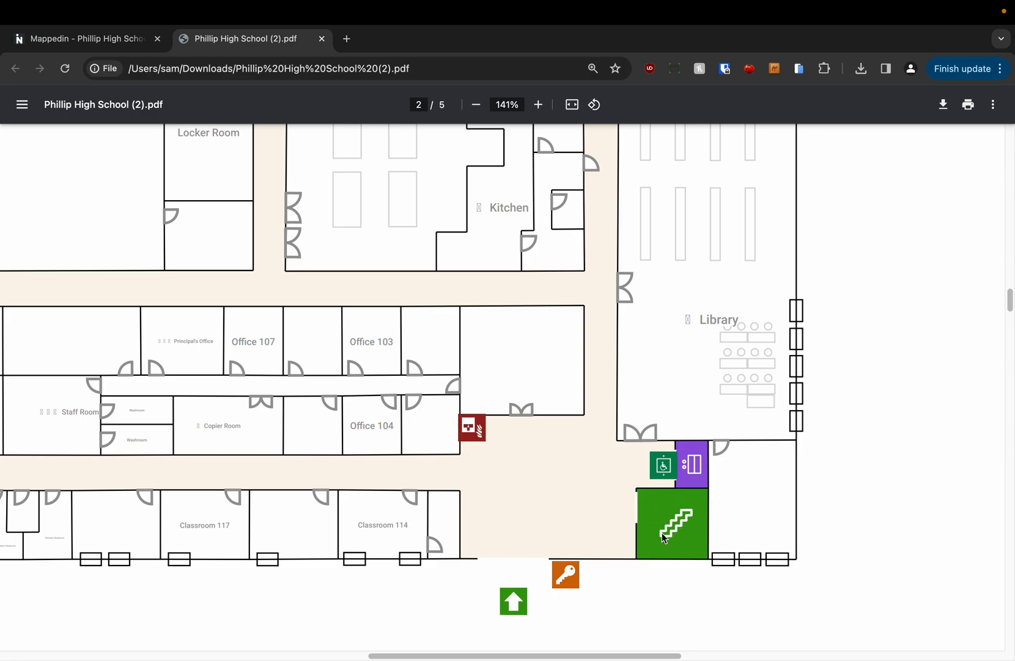
mouse_move(524, 541)
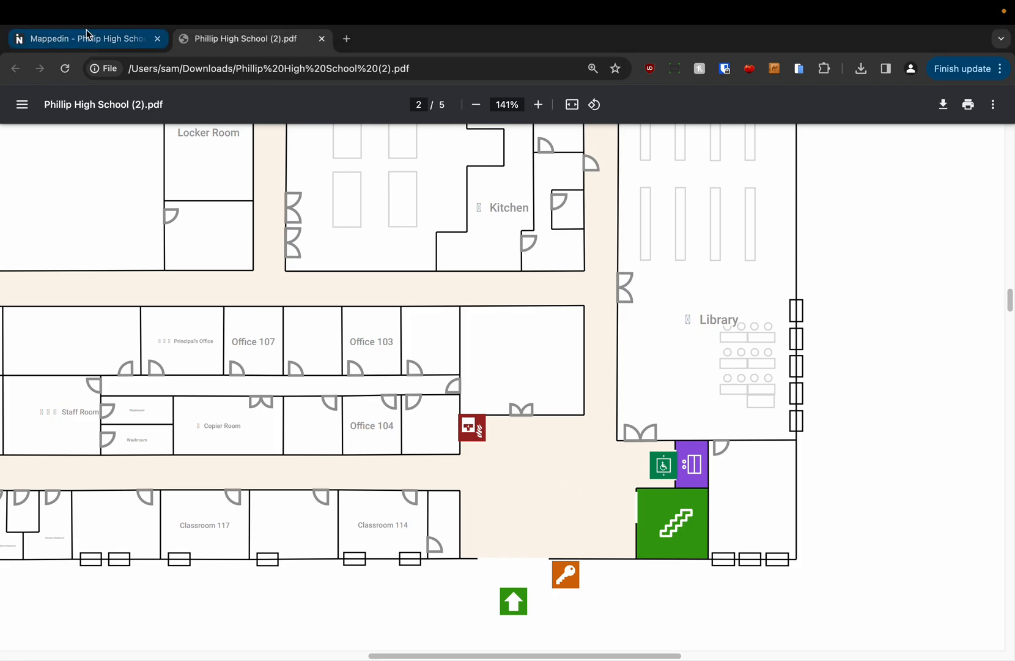
- In Mappedin, select the Level 1 stairwell space to confirm its type is Room
click(83, 38)
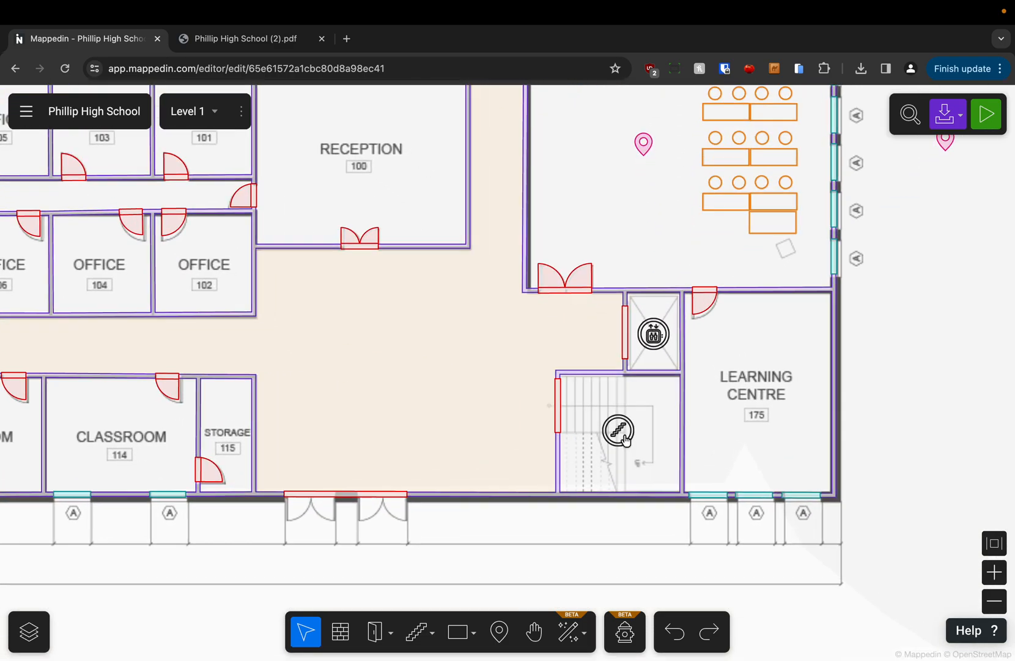
click(618, 430)
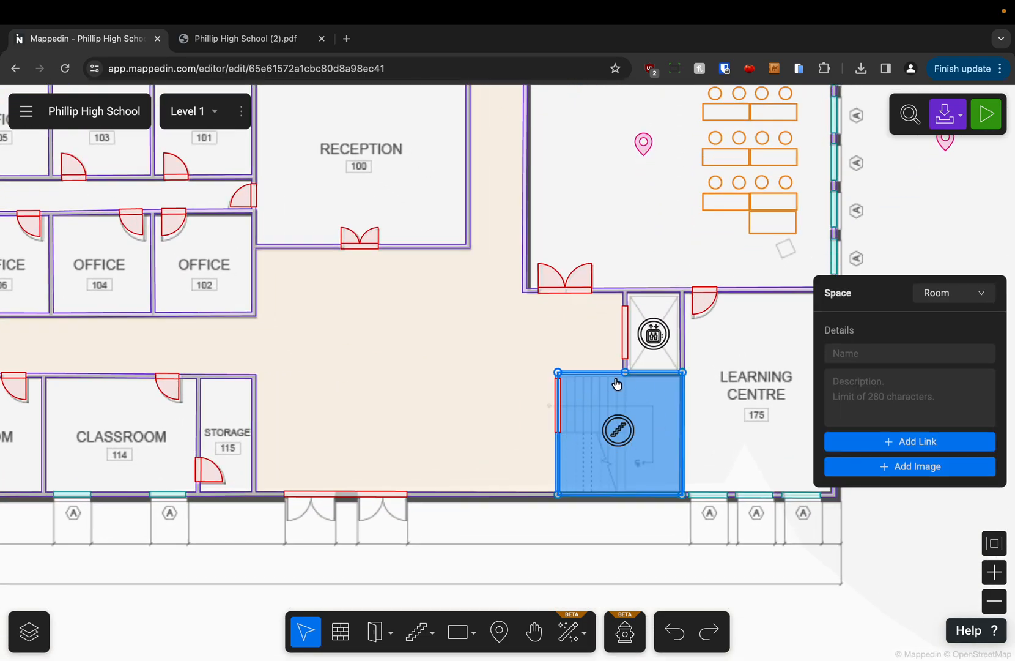
click(653, 332)
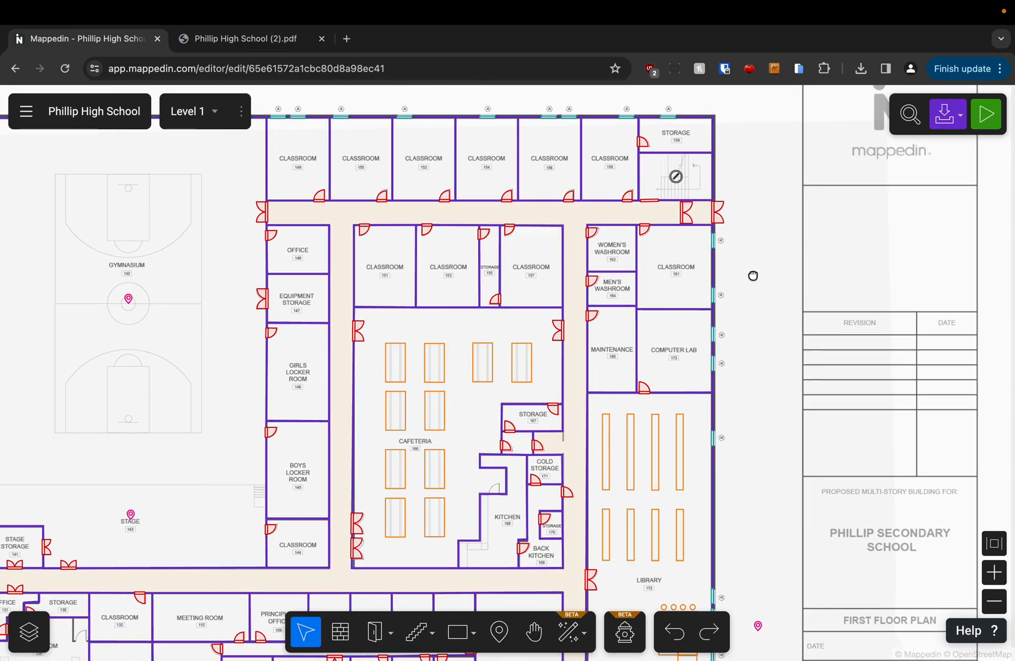
- Return to the PDF, zoom out and scroll to page 3
click(244, 40)
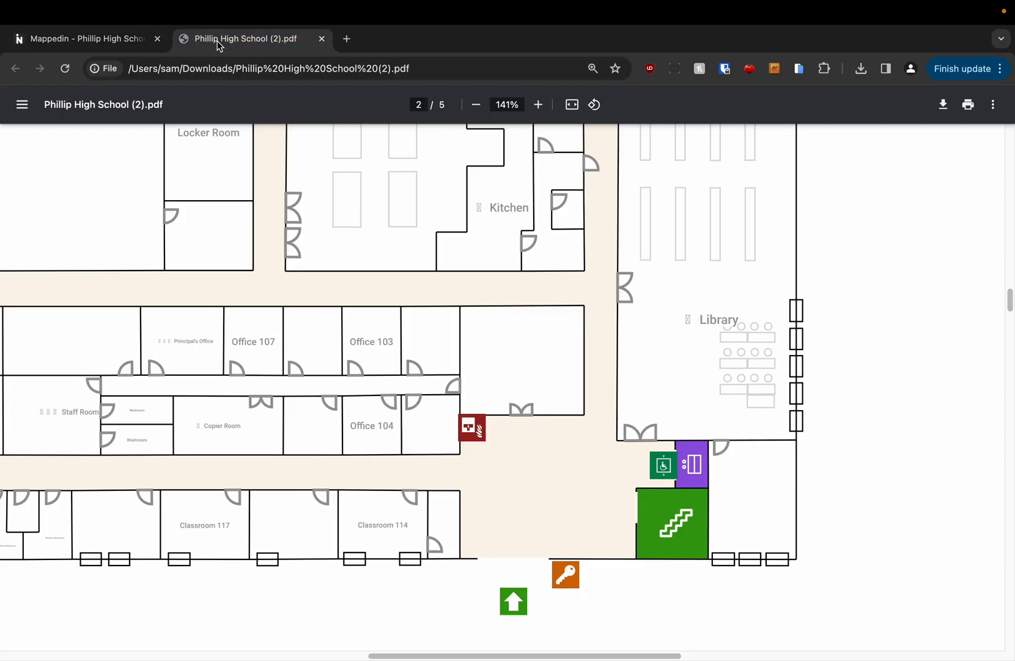
scroll(down, 3)
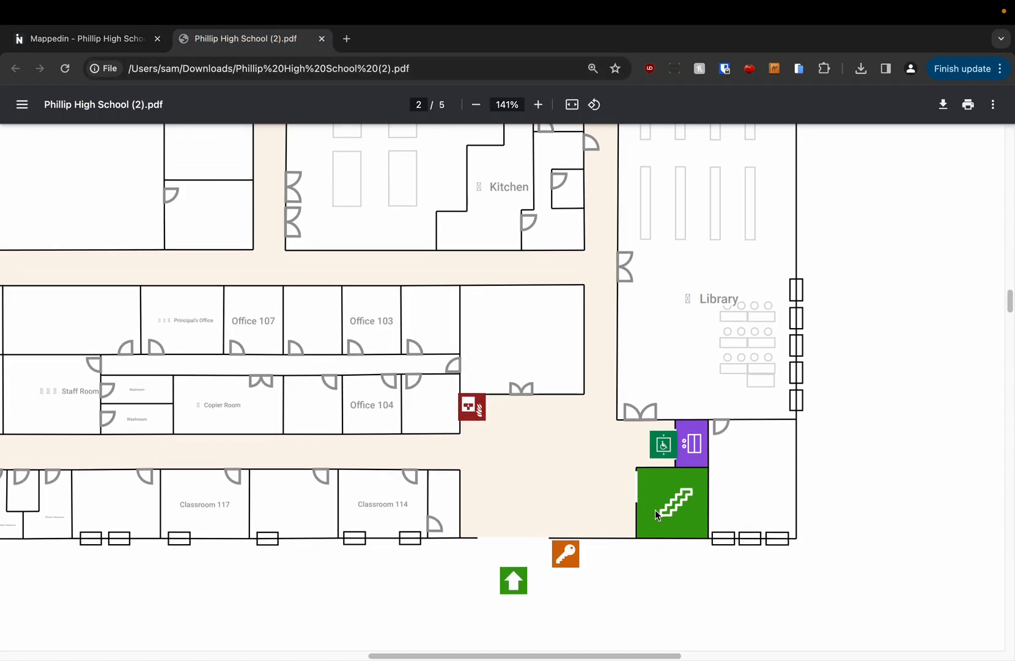
click(476, 104)
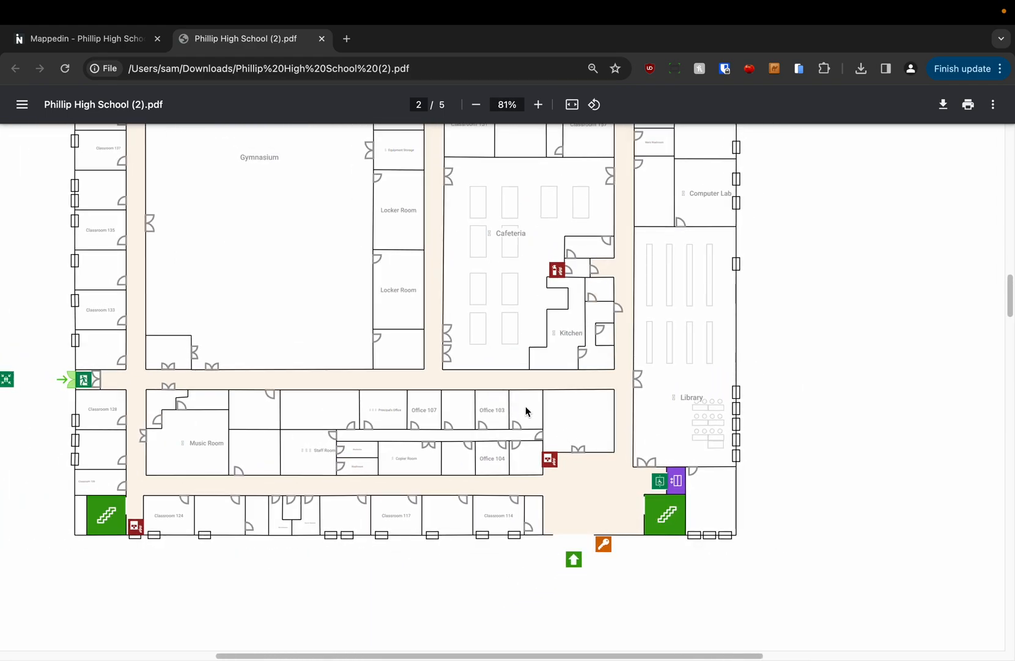
click(476, 104)
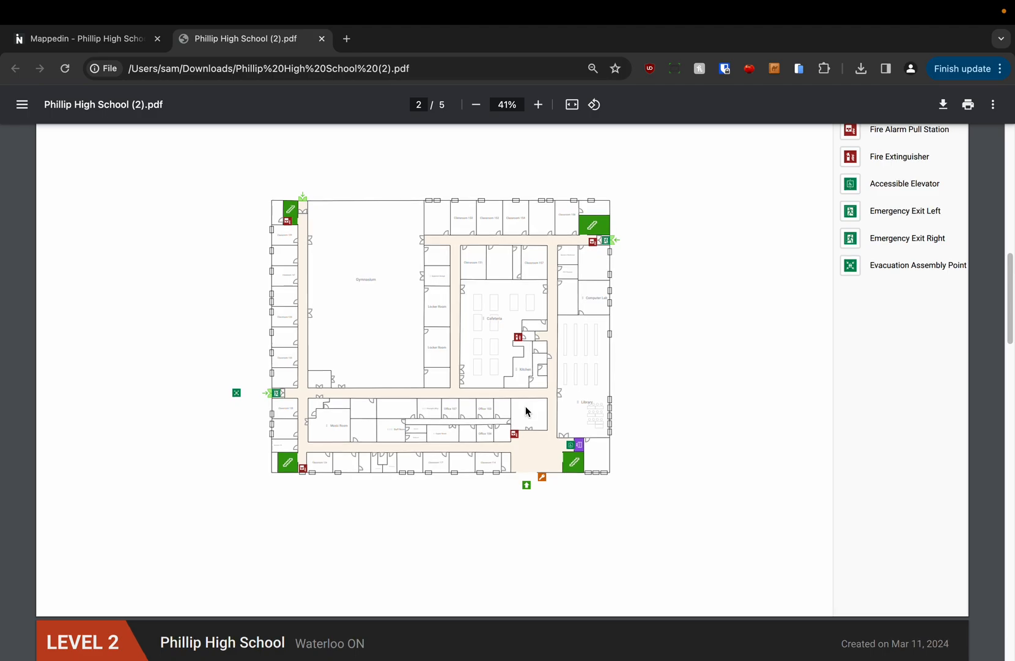
scroll(down, 3)
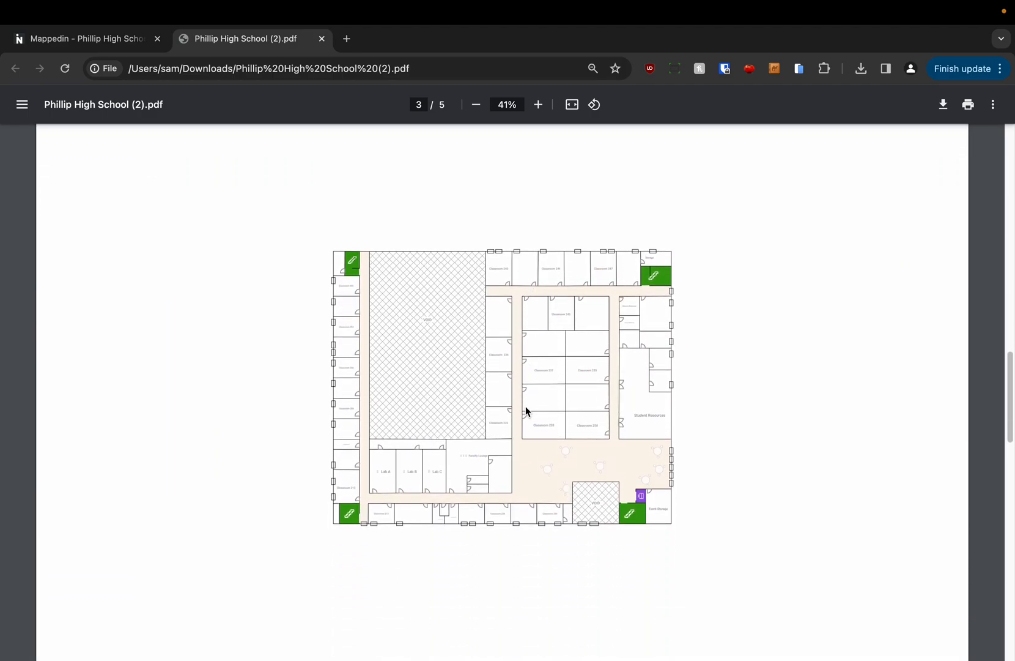
- Zoom page 3 to 77% and scroll past the void, labs, classrooms and faculty lounge
click(538, 104)
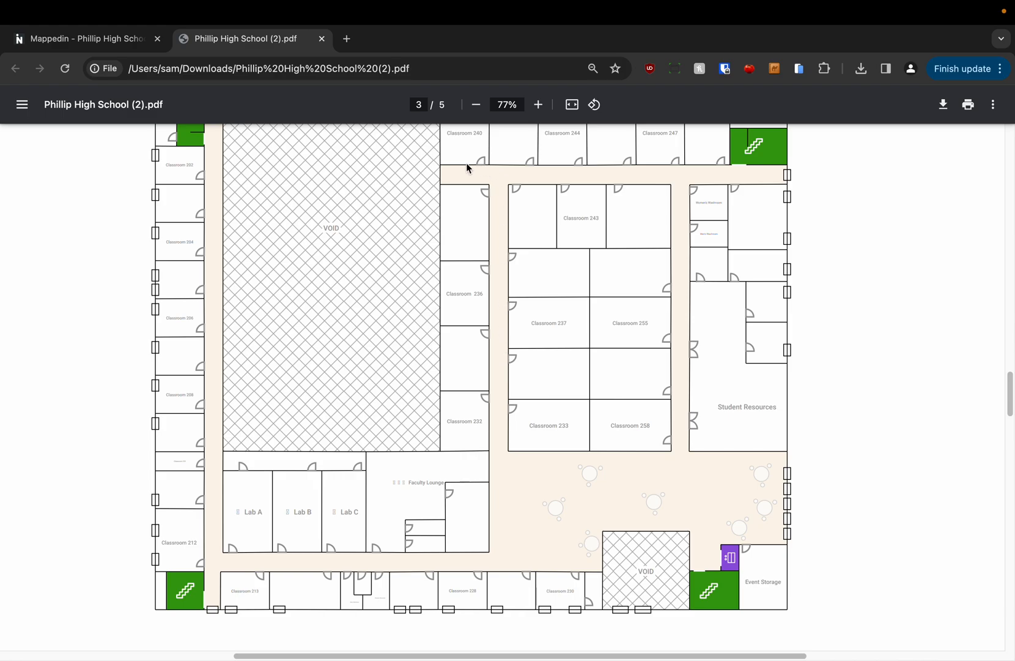
mouse_move(436, 377)
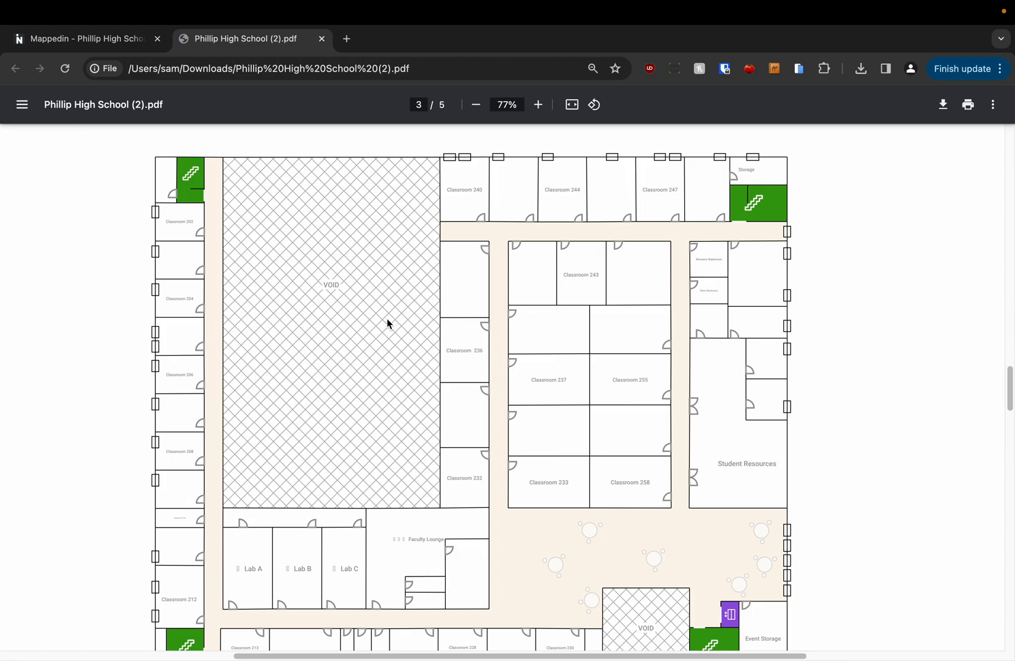
scroll(down, 3)
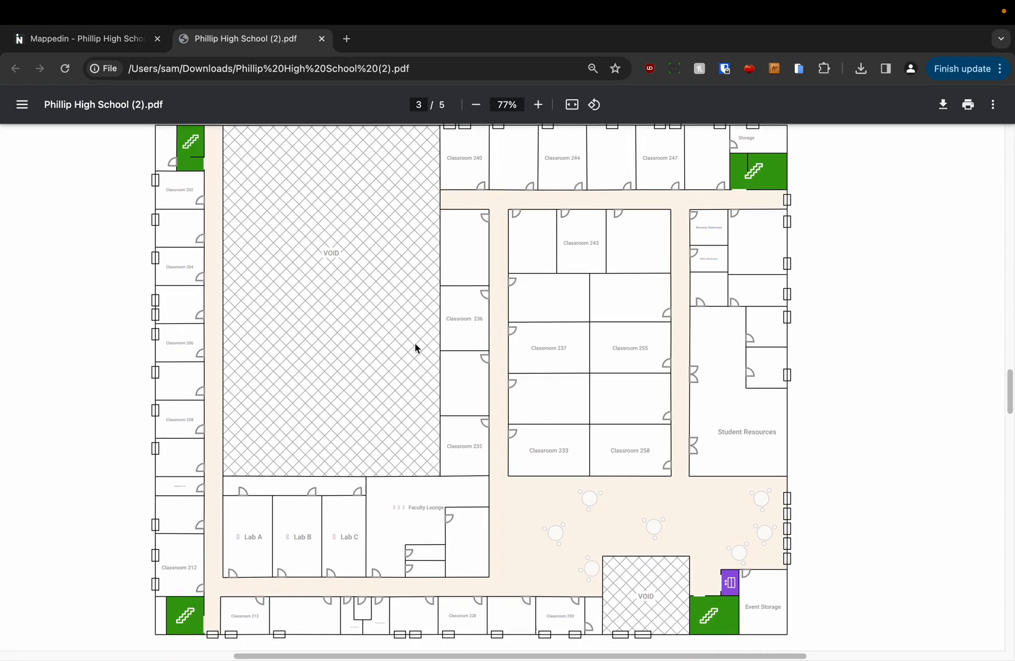
mouse_move(589, 532)
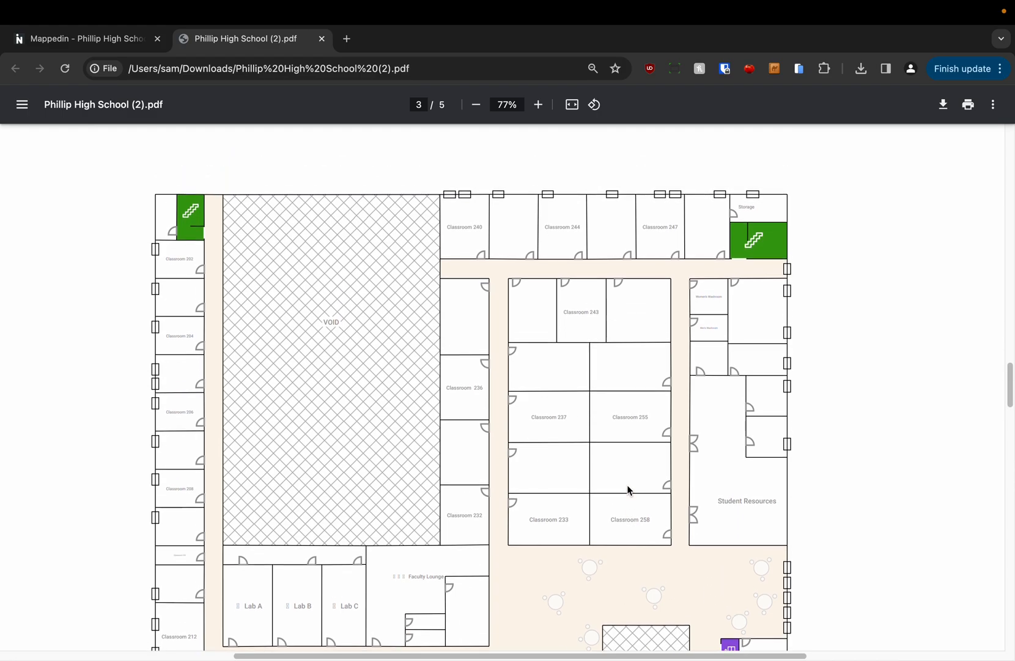
scroll(down, 3)
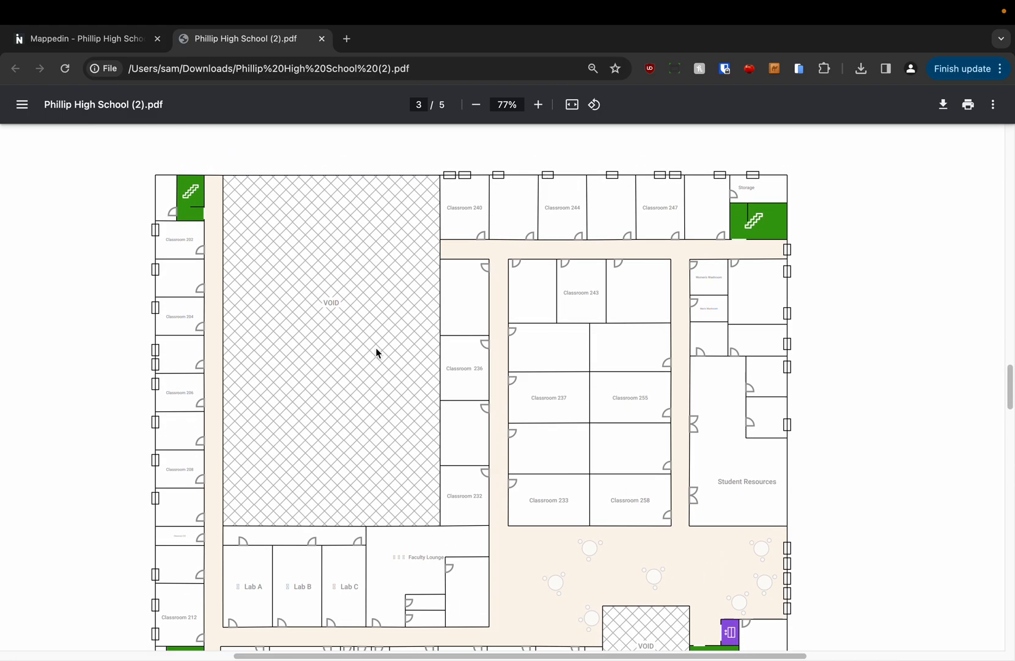
- In Mappedin, switch to Level 2 and check the Void space is typed Open to Below
click(84, 38)
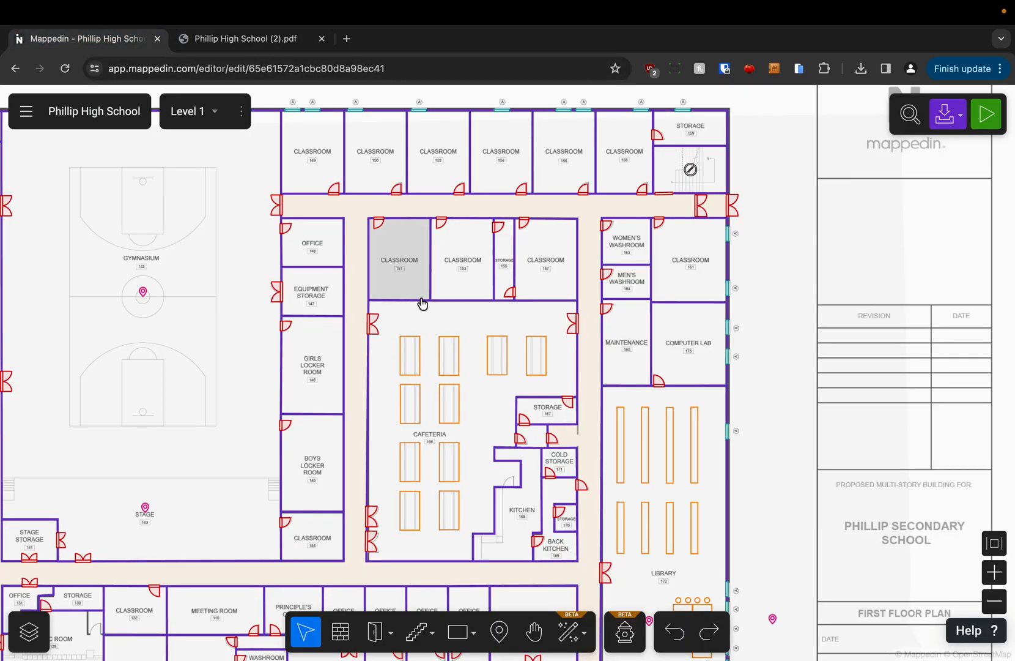
click(192, 111)
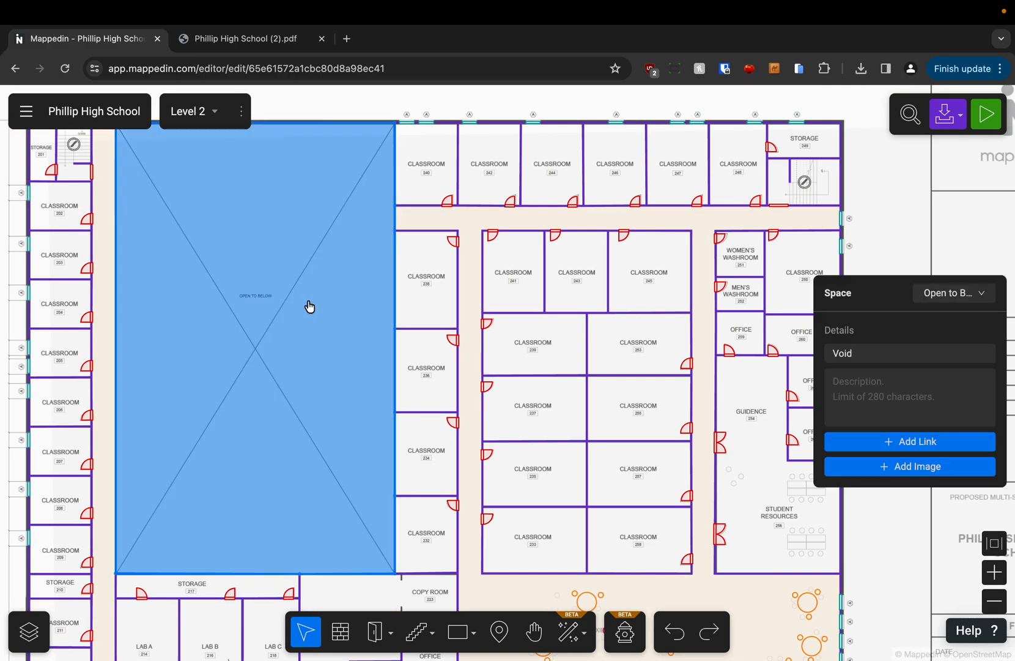
mouse_move(963, 301)
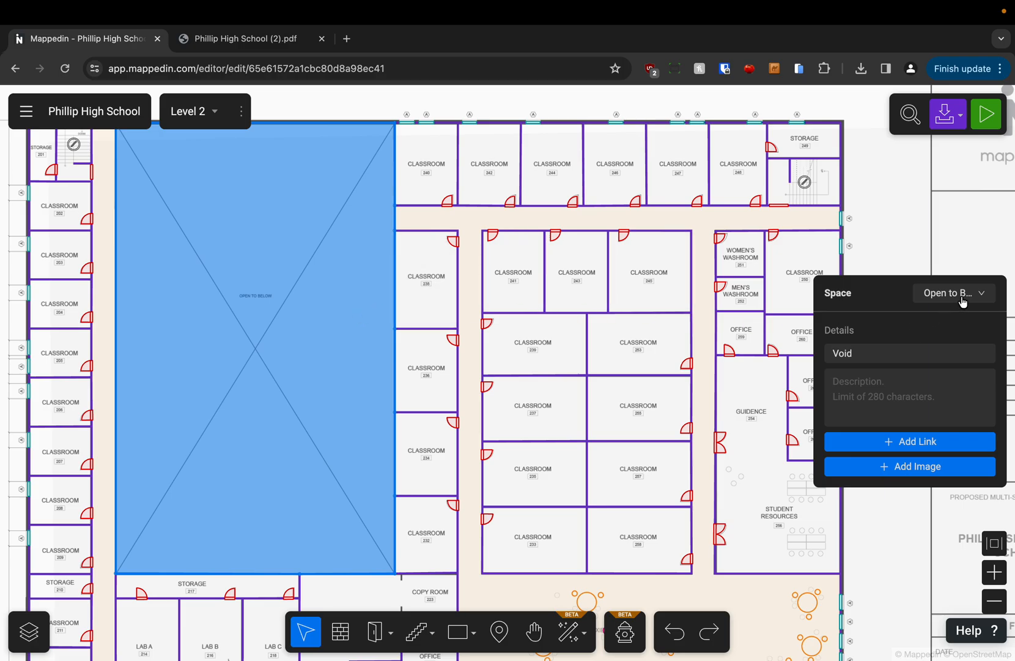
click(953, 293)
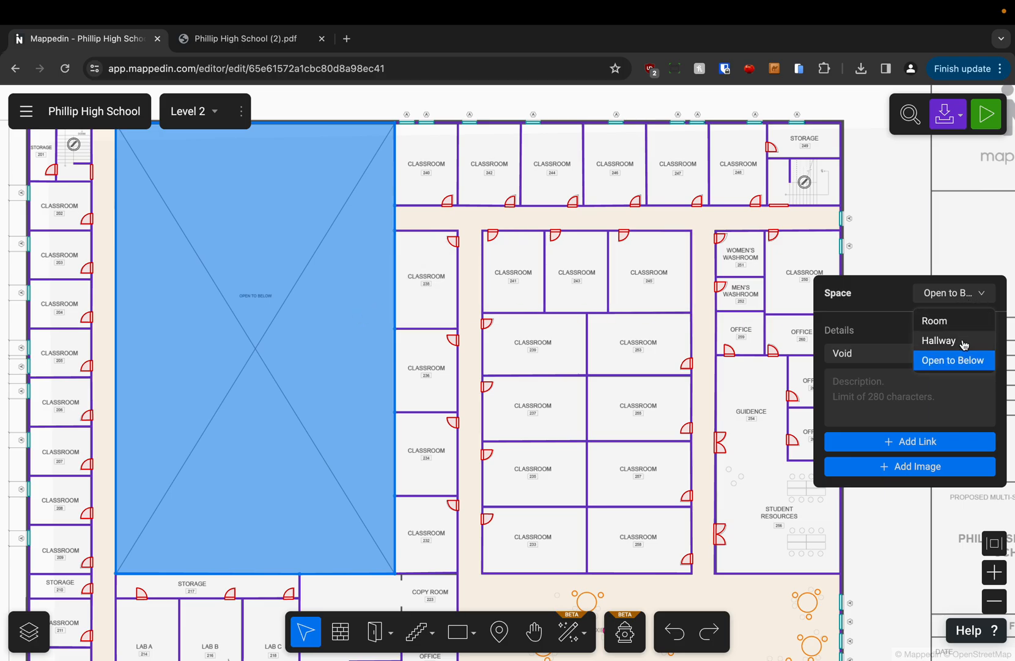
mouse_move(970, 356)
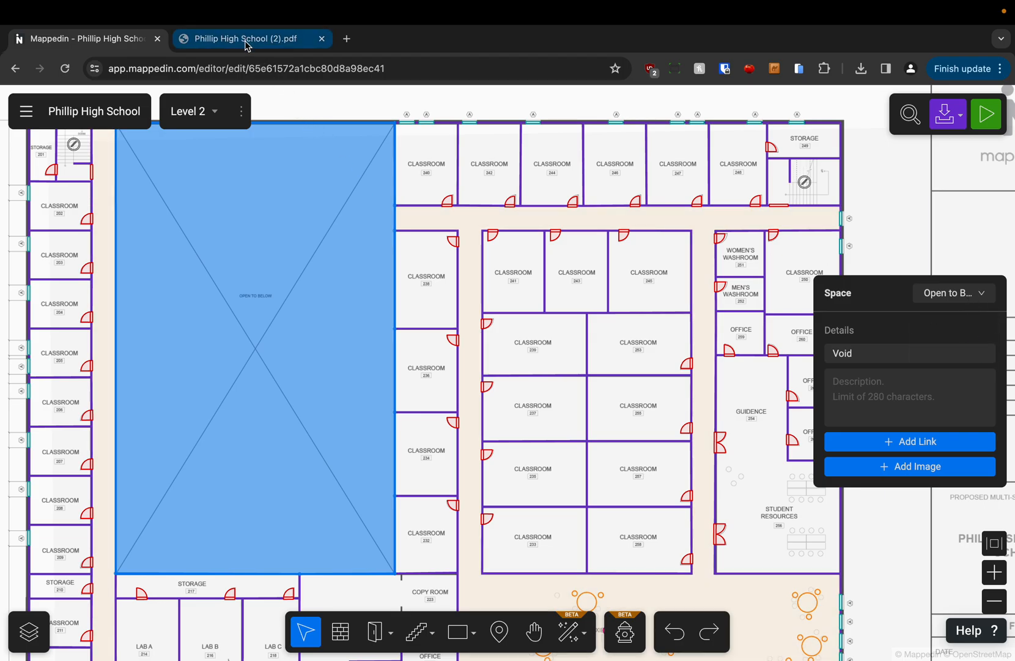
- Scroll the PDF to page 4's Level 3 classrooms and VOID area, zooming out to 50%
click(251, 38)
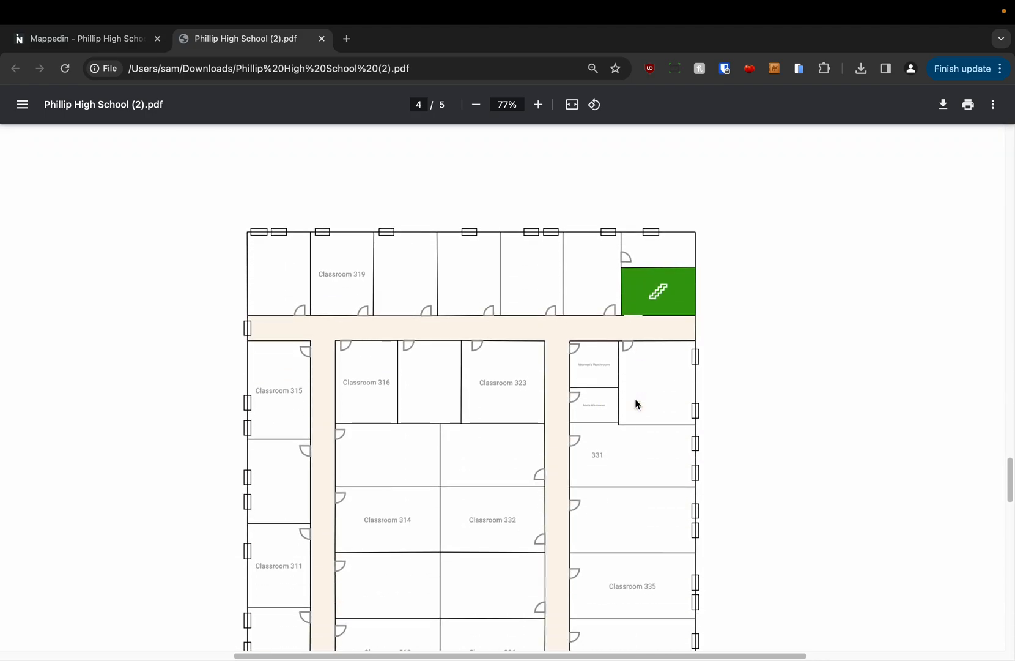
scroll(down, 3)
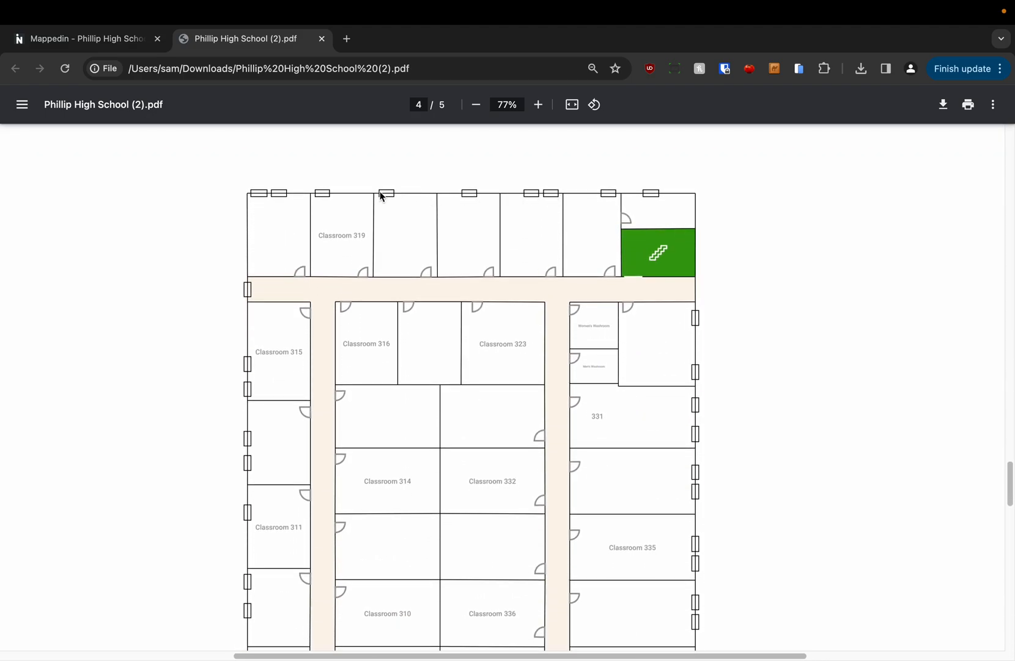
scroll(down, 3)
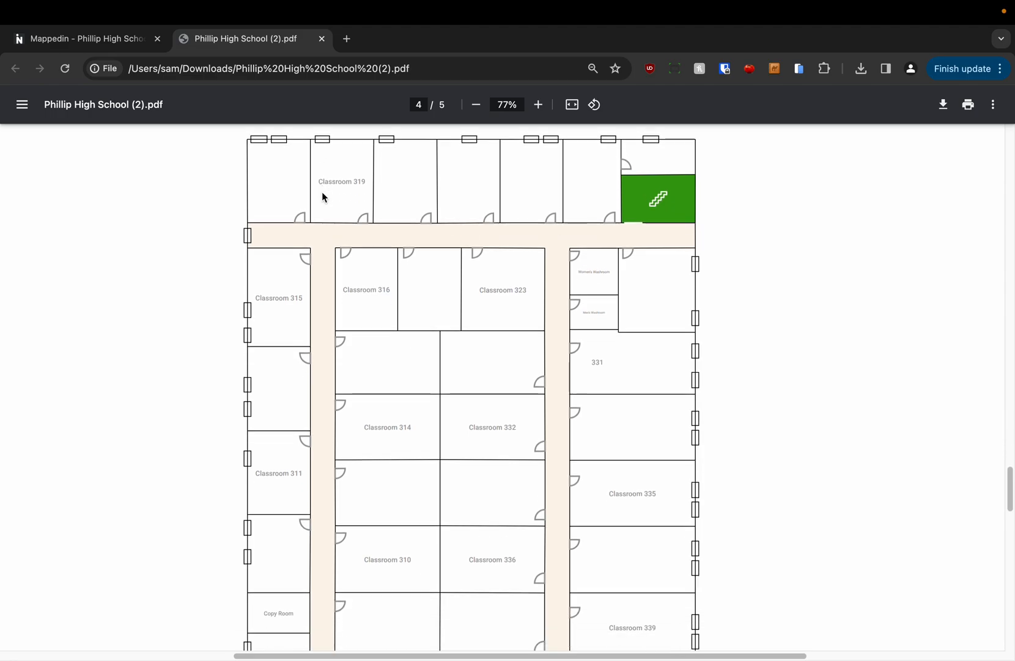
scroll(down, 3)
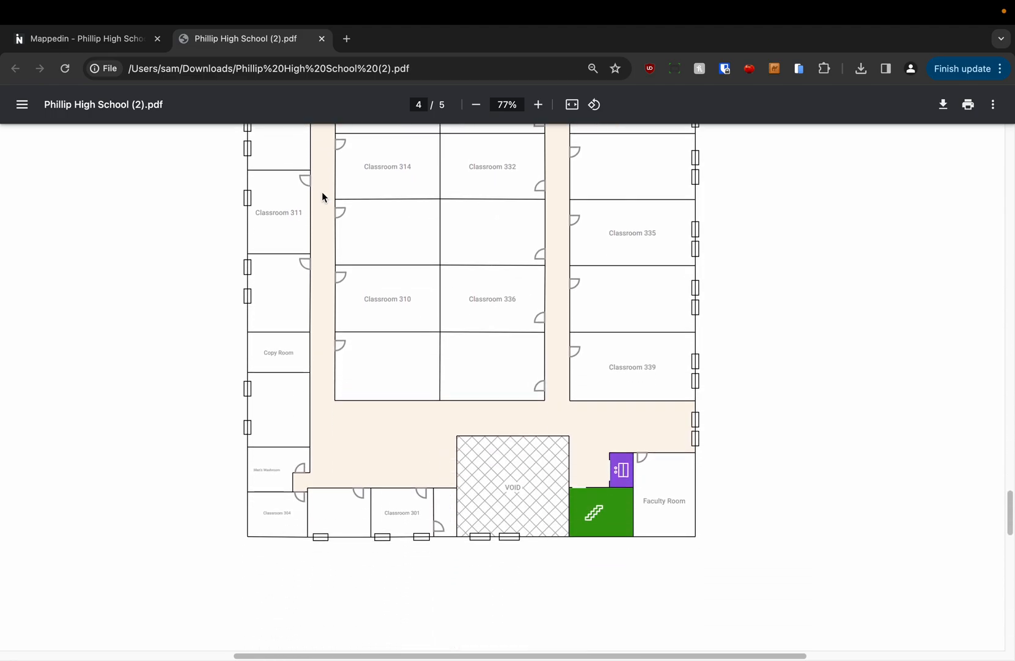
click(475, 104)
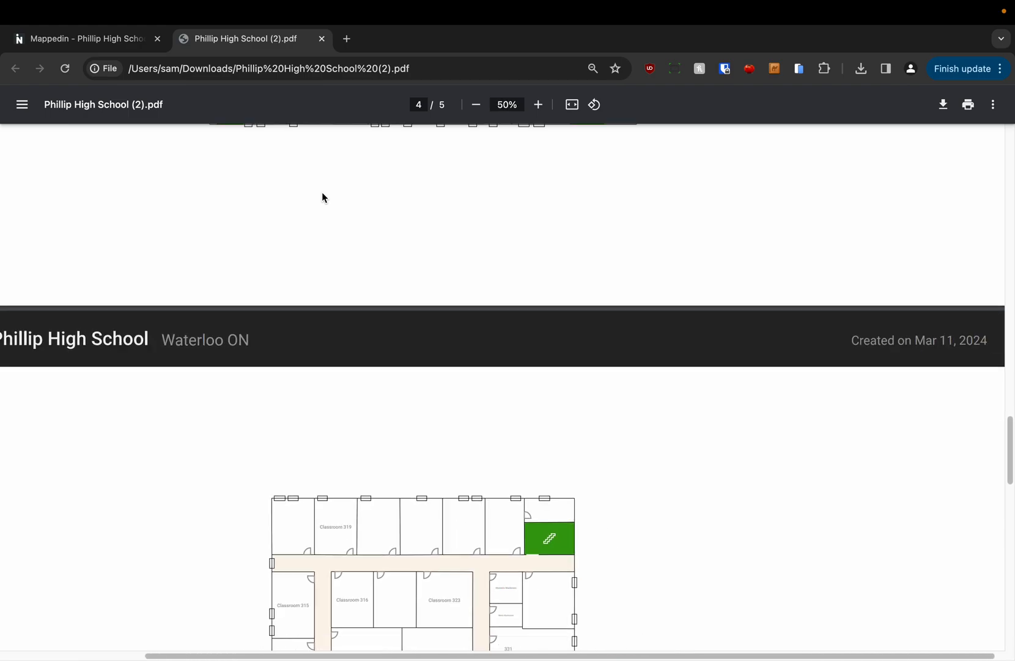